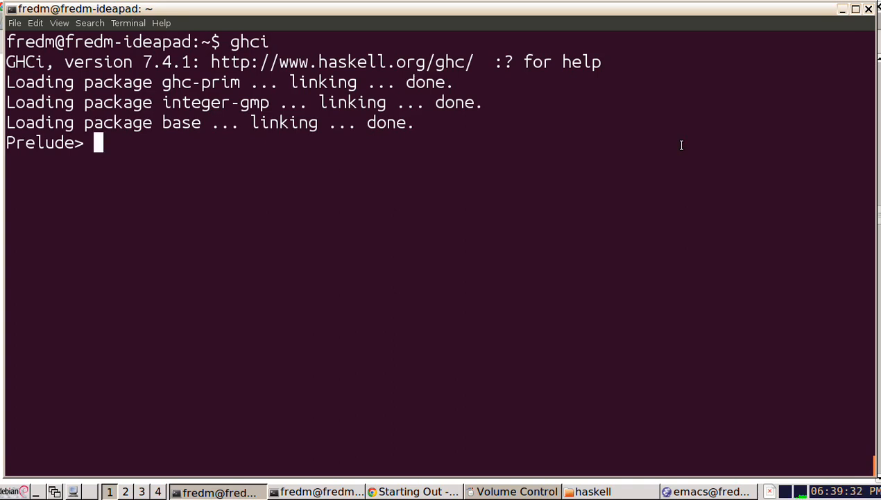
Evaluate the literal [1, 2, 3, 4, 5], echoed back as [1,2,3,4,5]
{"action": "type", "text": "["}
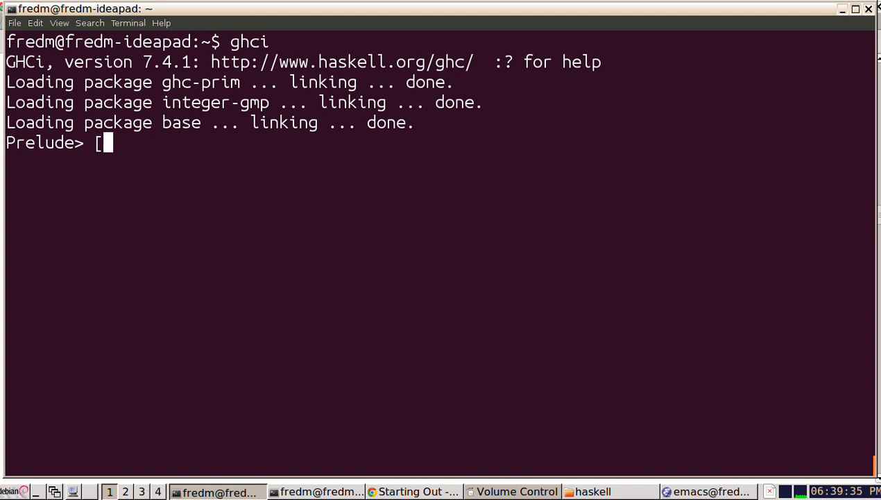
{"action": "type", "text": "]"}
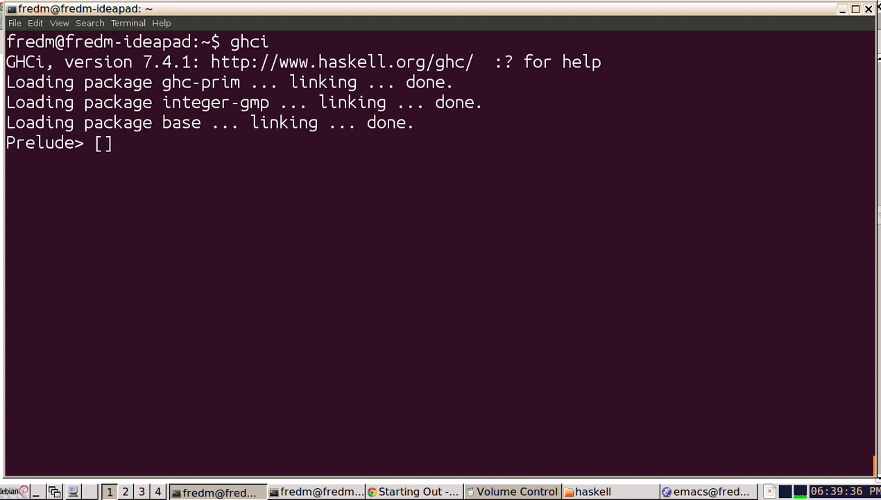
{"action": "type", "text": "1, 2,"}
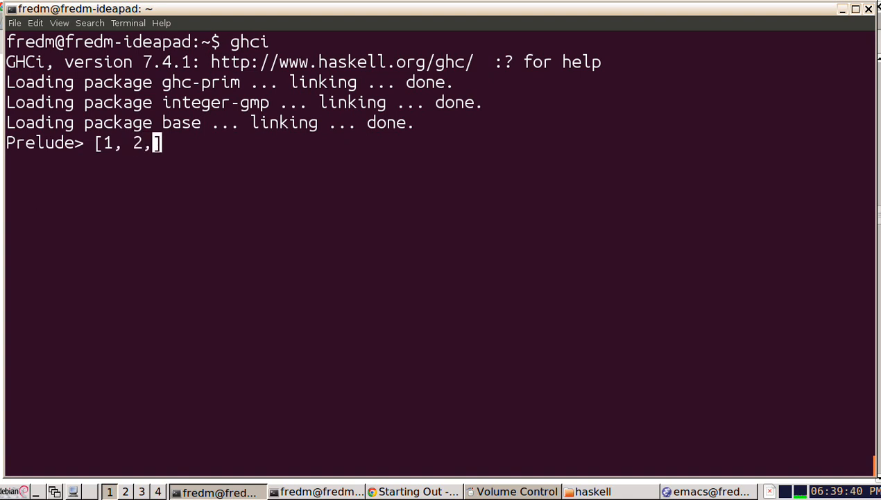
{"action": "type", "text": "3, 4"}
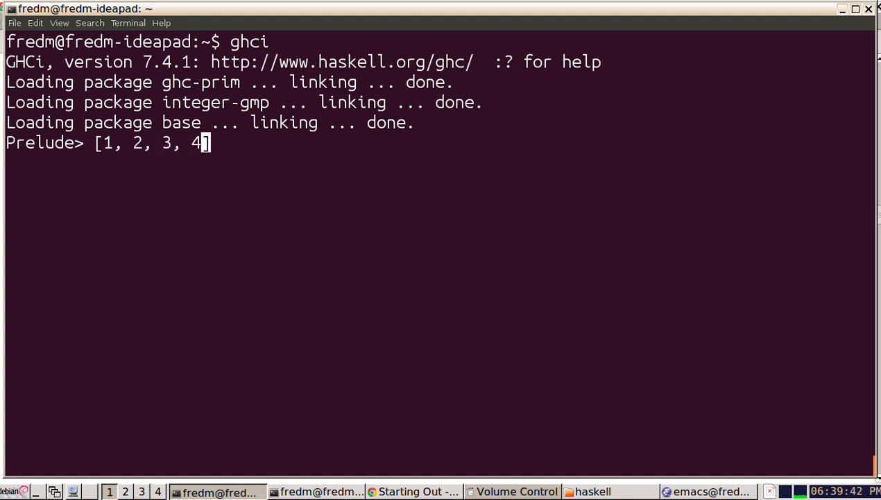
{"action": "key", "text": "Return"}
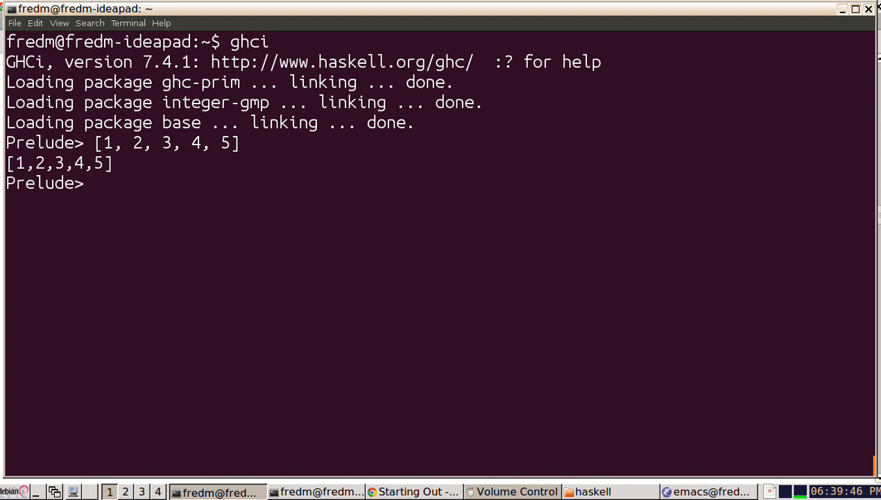
Evaluate [1, 2, 3, 4, 5] ++ [6, 7], yielding [1,2,3,4,5,6,7]
{"action": "type", "text": "[1, 2, 3, 4, 5]"}
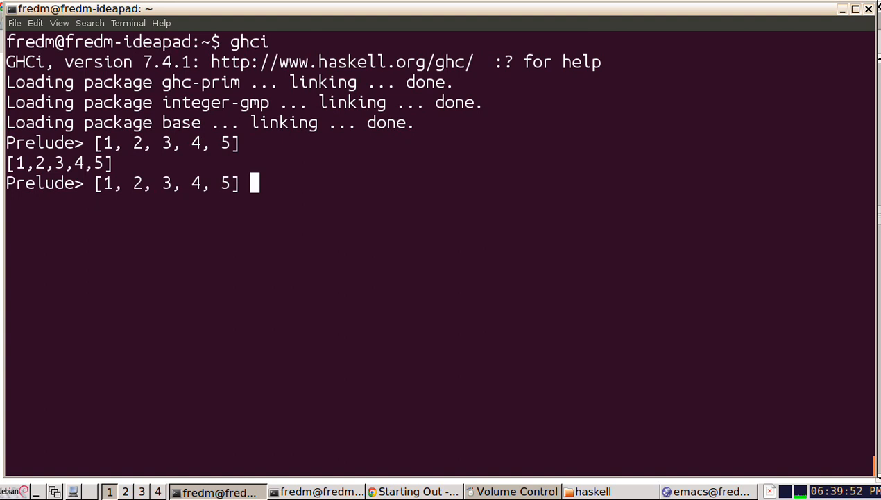
{"action": "type", "text": "++ ["}
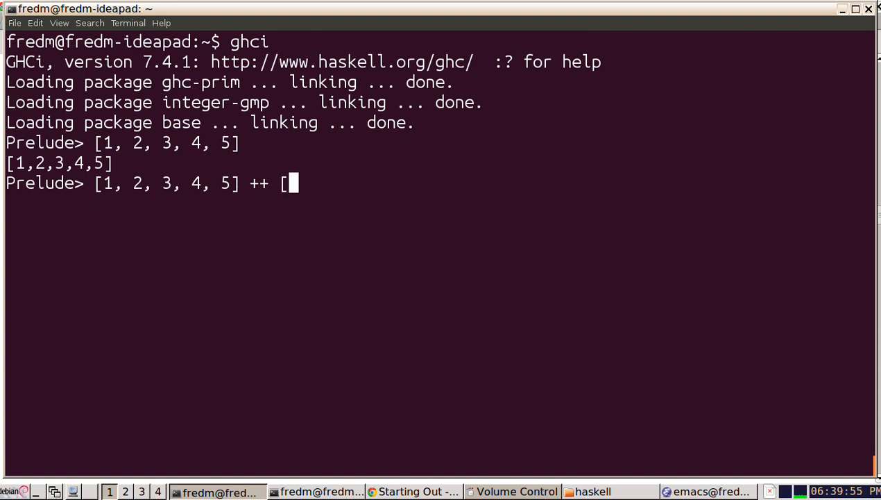
{"action": "type", "text": "6,"}
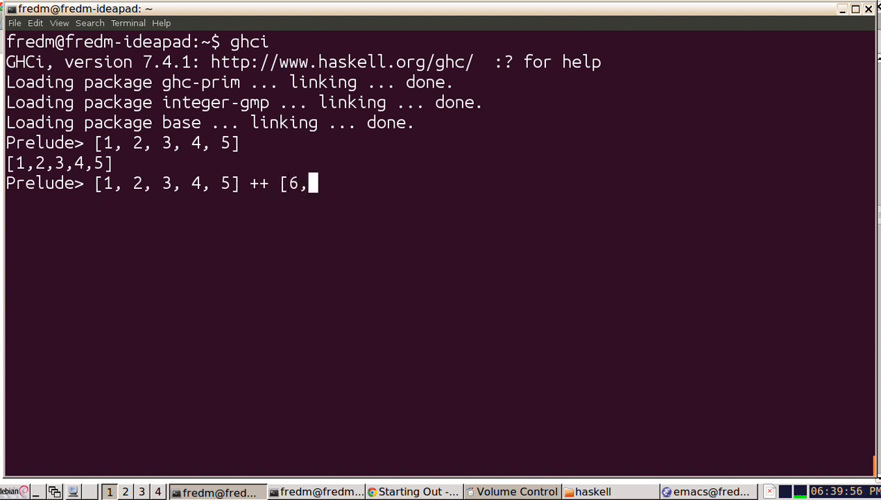
{"action": "type", "text": "7]"}
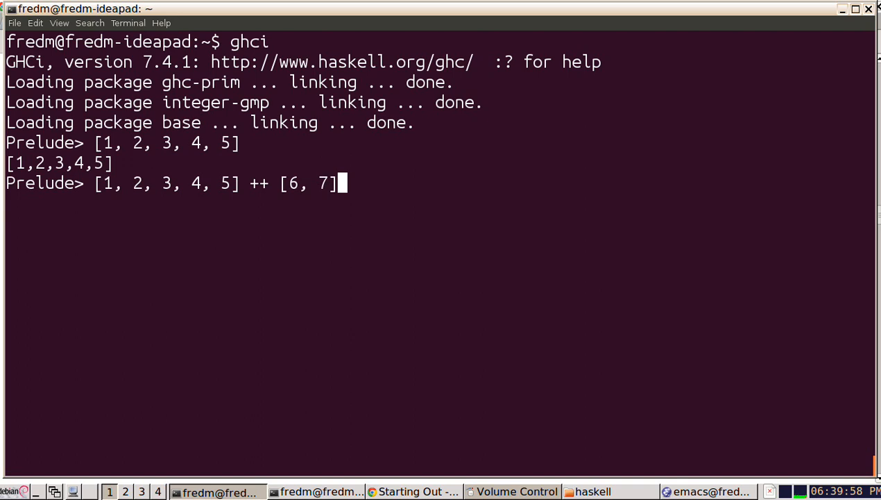
{"action": "key", "text": "Return"}
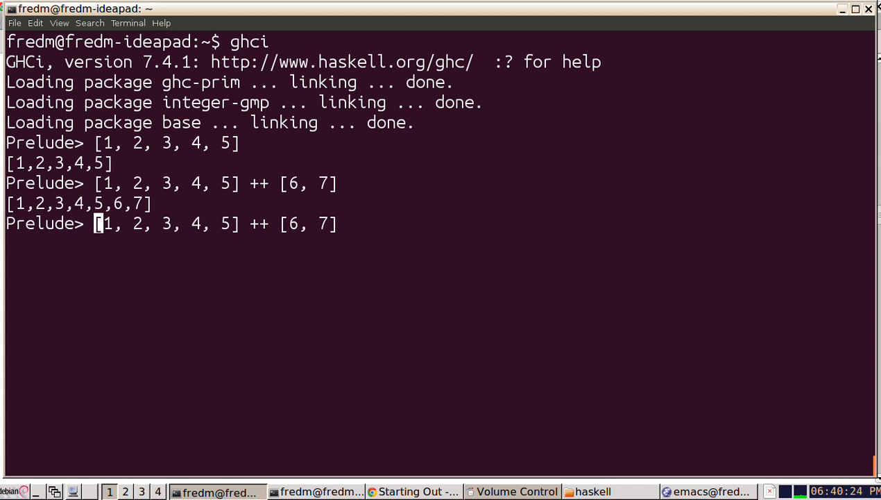
Edit the recalled line into 3:[1, 2, 3, 4, 5] and evaluate it to [3,1,2,3,4,5]
{"action": "type", "text": "3:"}
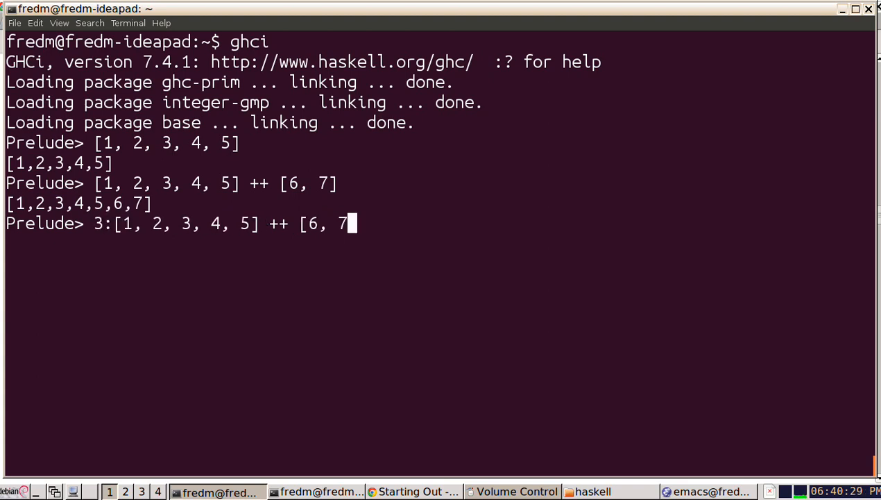
{"action": "key", "text": "BackSpace"}
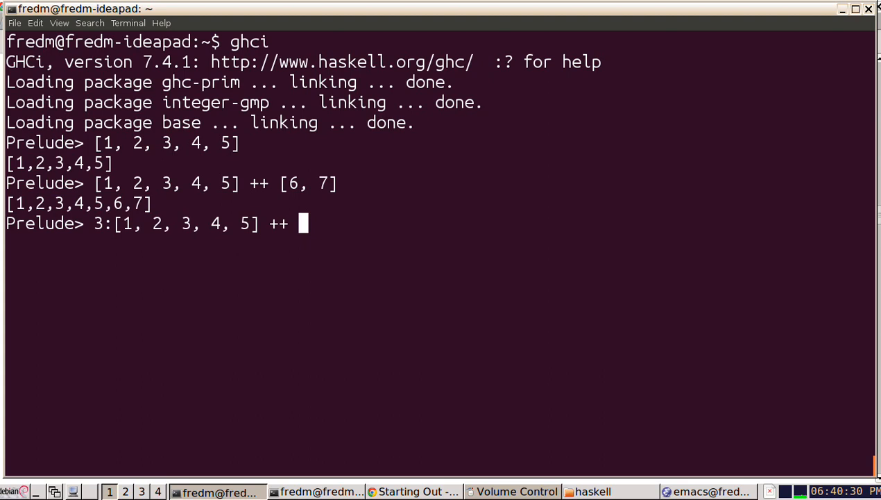
{"action": "key", "text": "Return"}
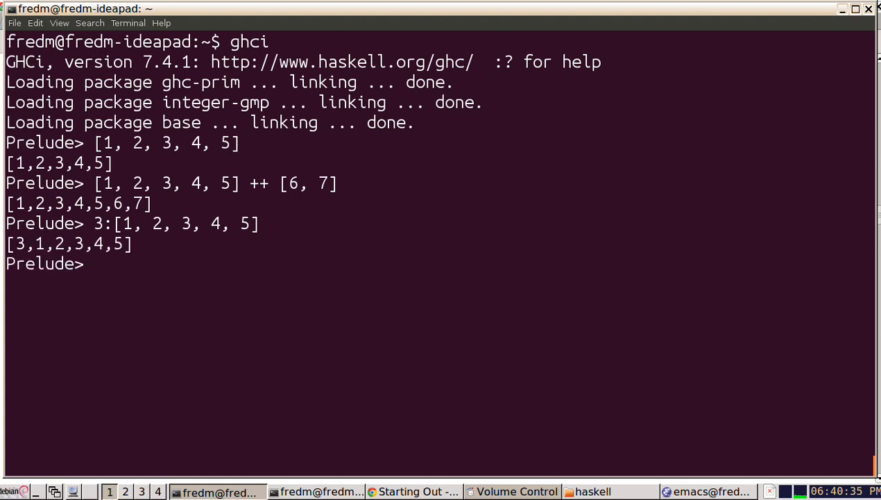
Evaluate [1, 2, 3, 4, 5]:8, which fails with a No instance type error
{"action": "type", "text": "[1, 2, 3, 4, 5]:"}
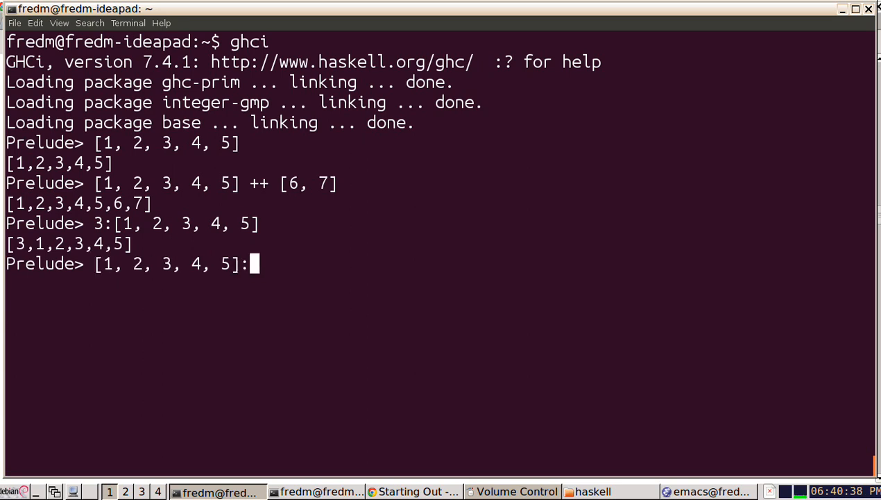
{"action": "type", "text": "8"}
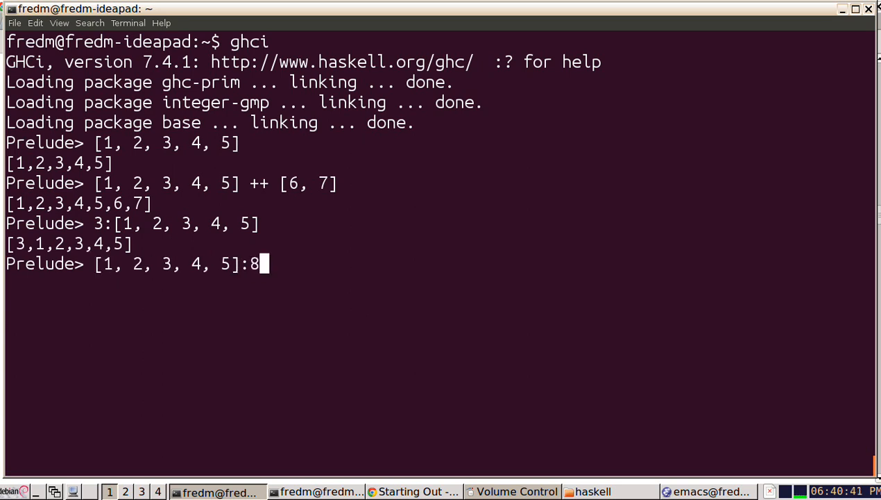
{"action": "key", "text": "Return"}
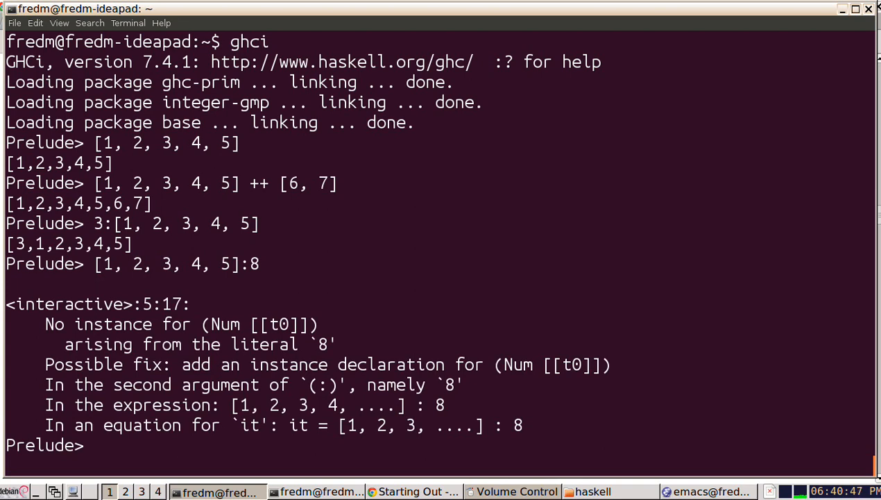
Evaluate 8:10:[], consing onto the empty list to get [8,10]
{"action": "type", "text": "8:"}
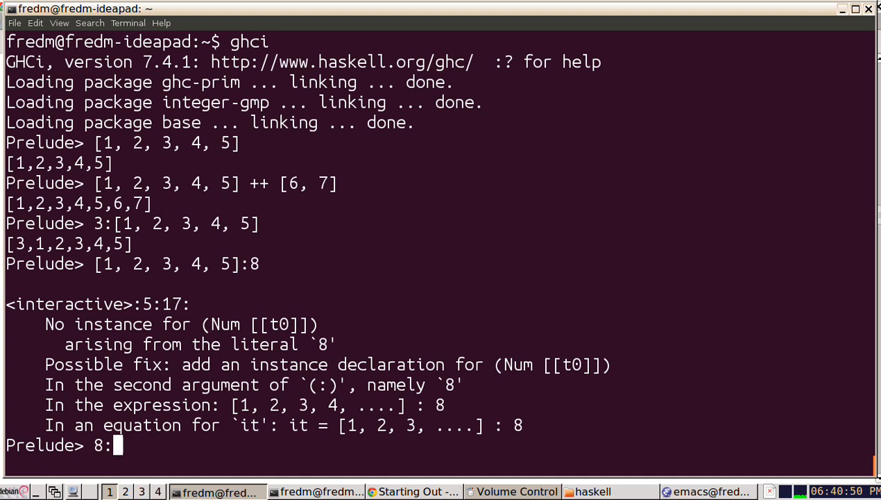
{"action": "type", "text": "10:[]"}
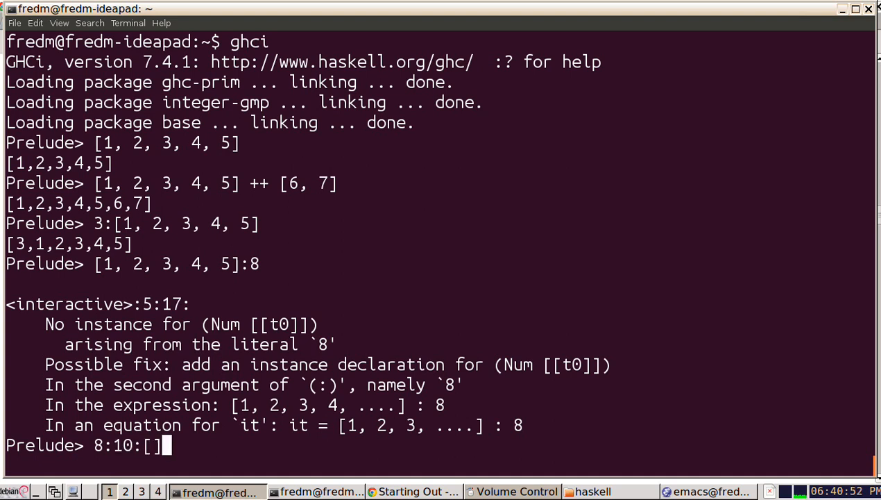
{"action": "key", "text": "Return"}
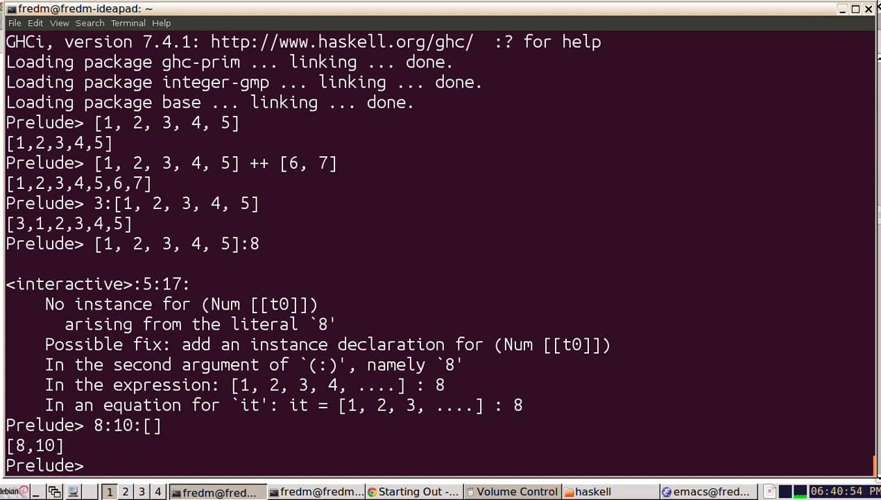